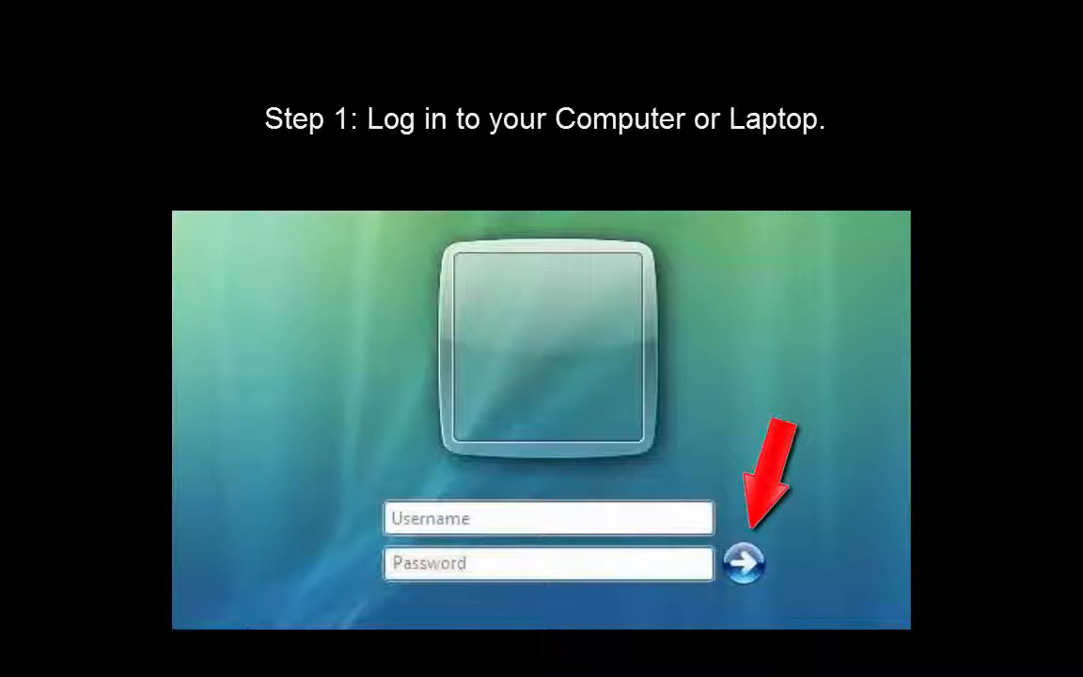
Log in to Windows 7 from the login screen to reach the desktop
click(725, 563)
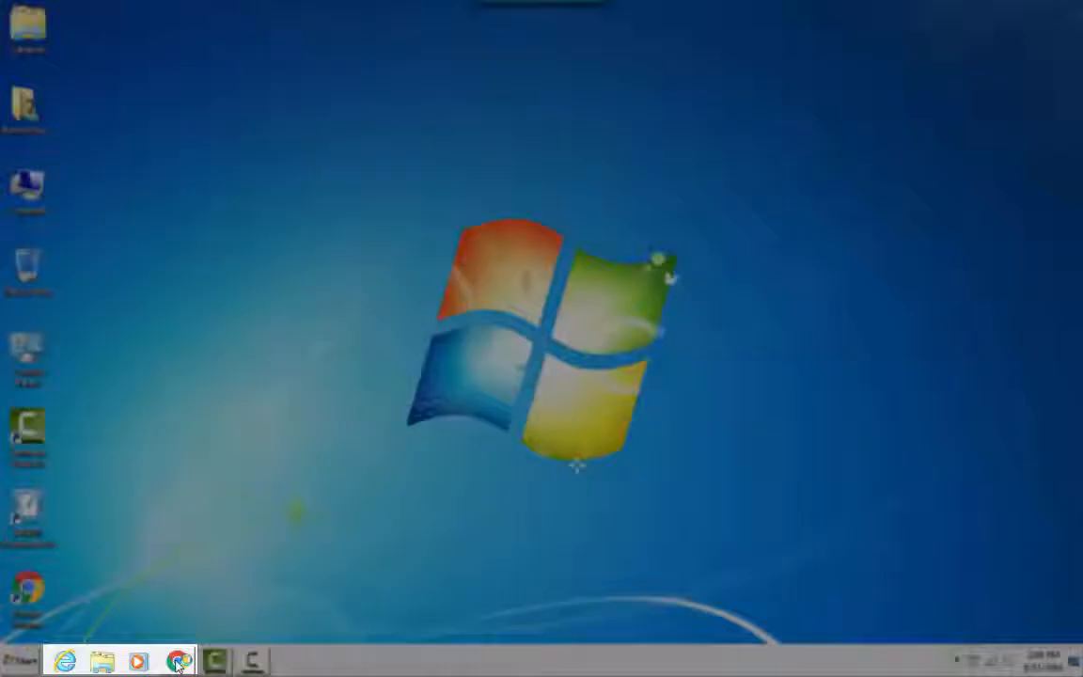
Launch Chrome and follow the MCPS Desktop Portal link on marionschools.net
click(178, 661)
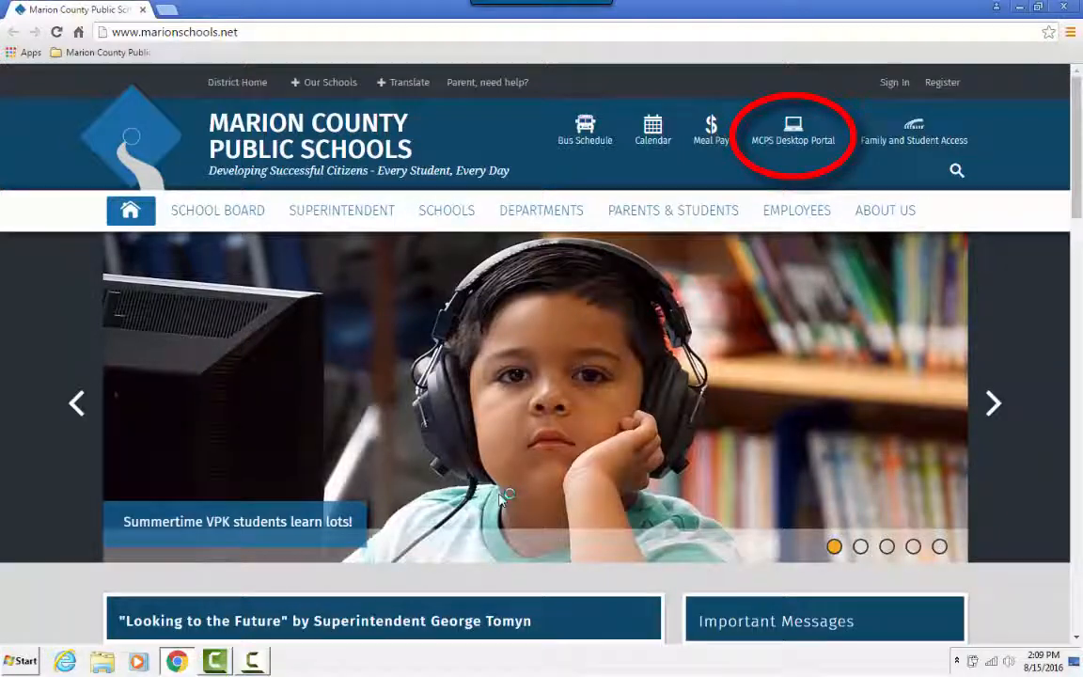
mouse_move(792, 132)
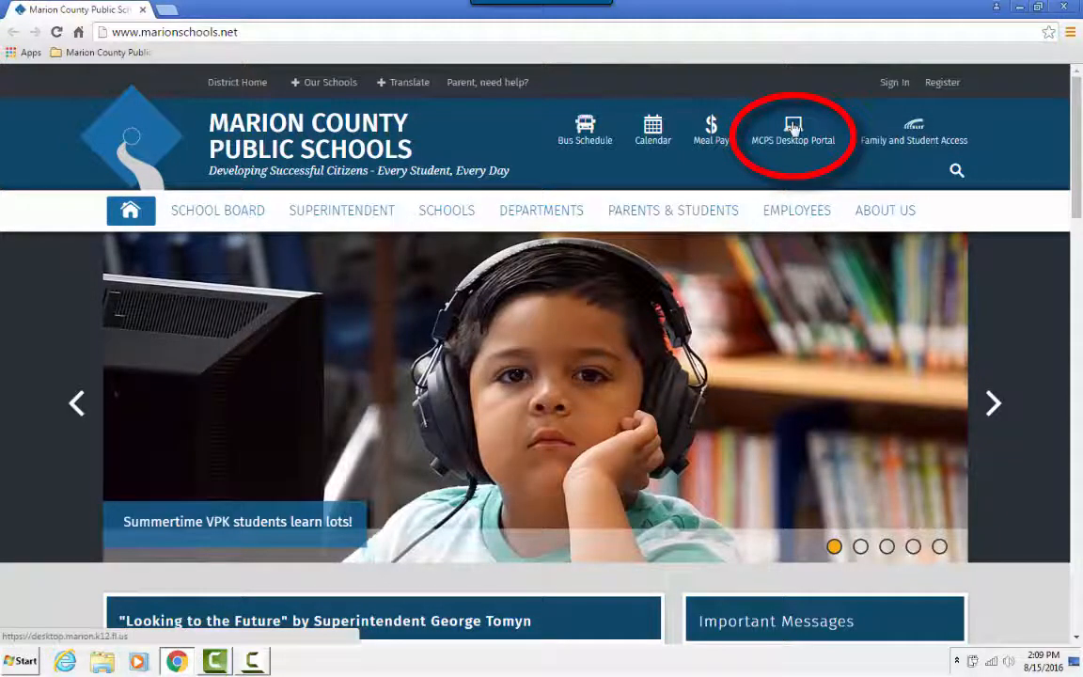
click(793, 126)
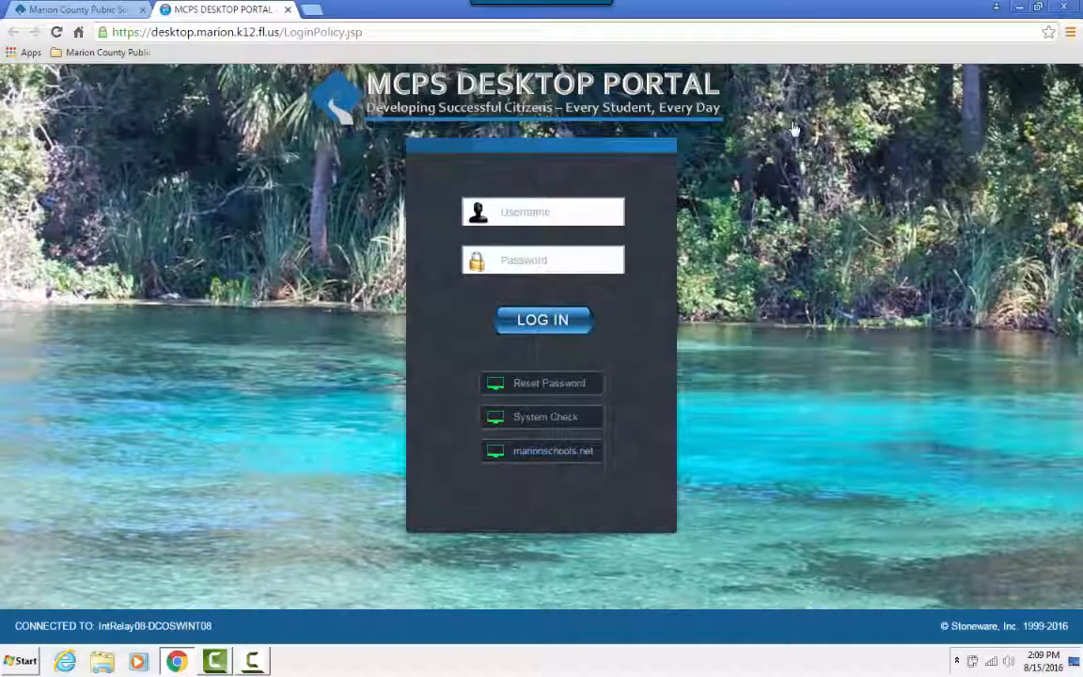
Fill in the student's username and password on the portal login form
click(542, 211)
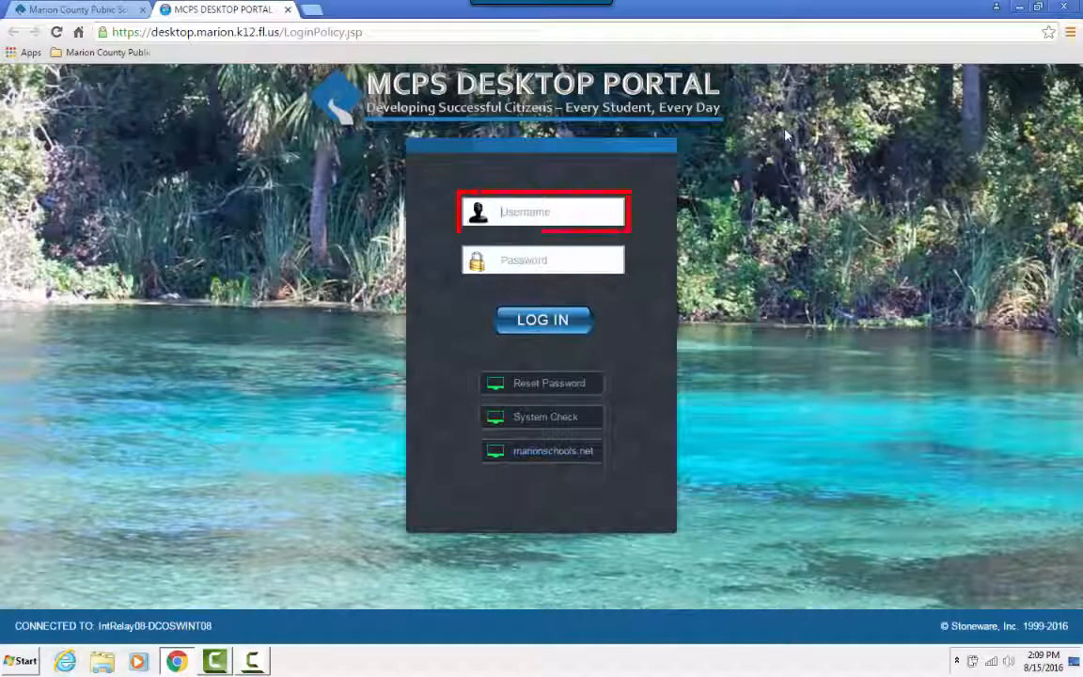
click(543, 210)
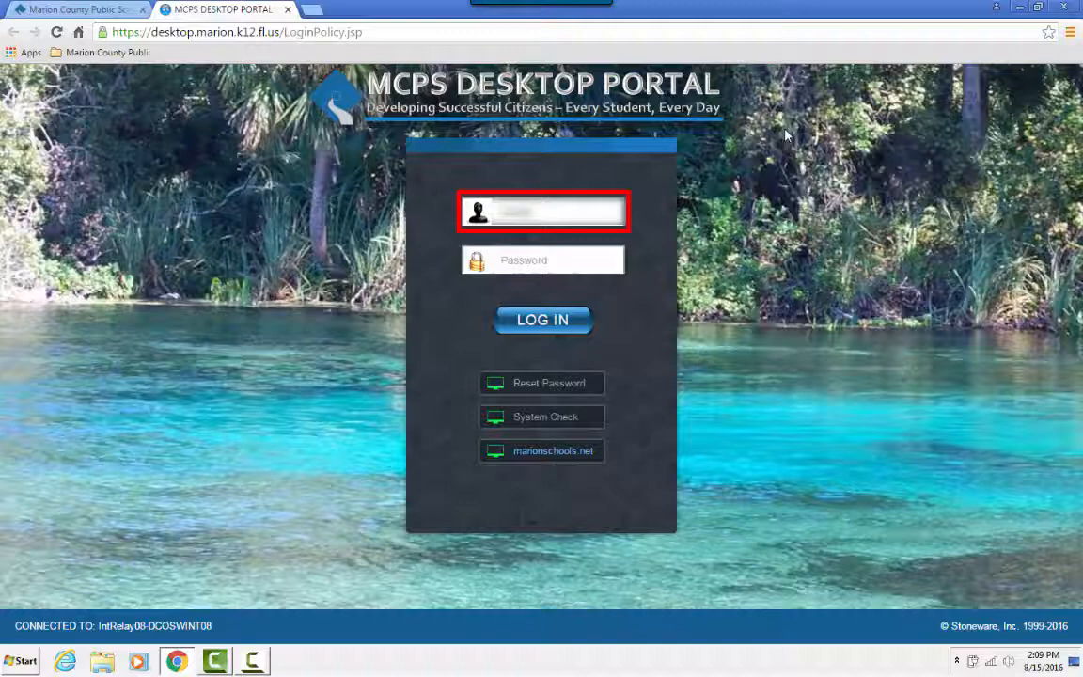
click(542, 259)
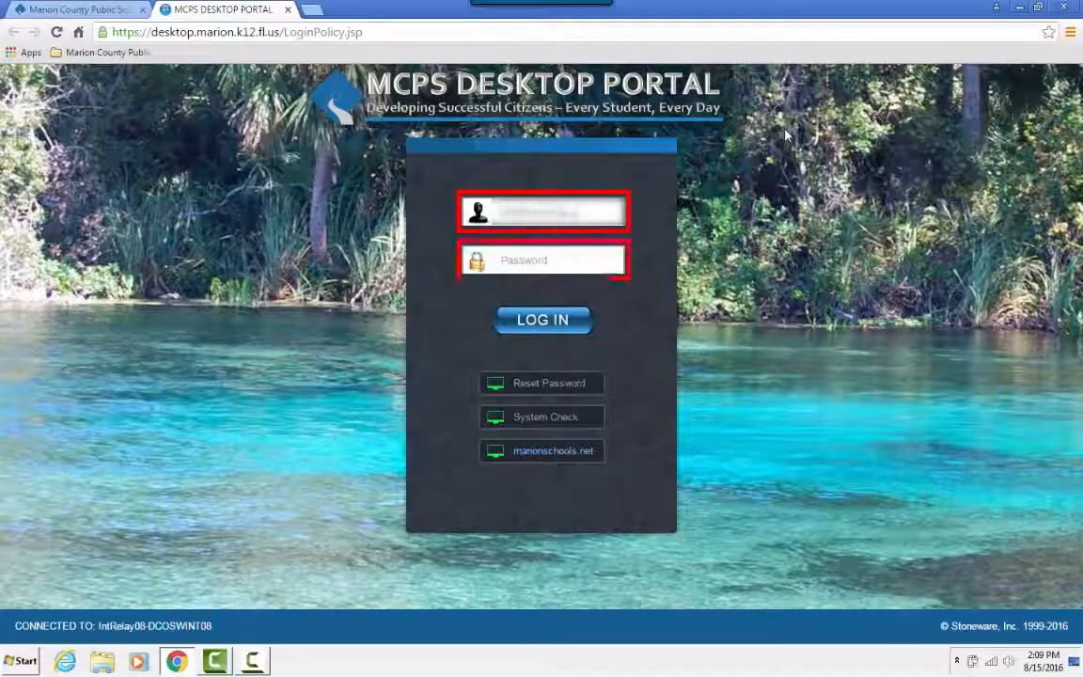
click(542, 260)
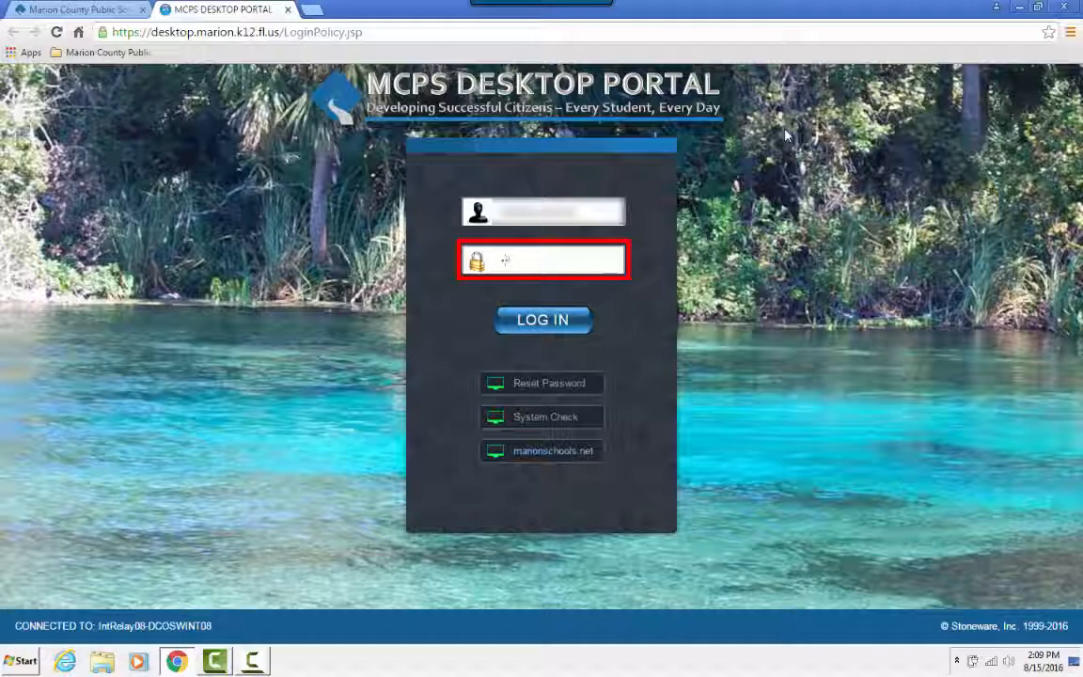
text(password)
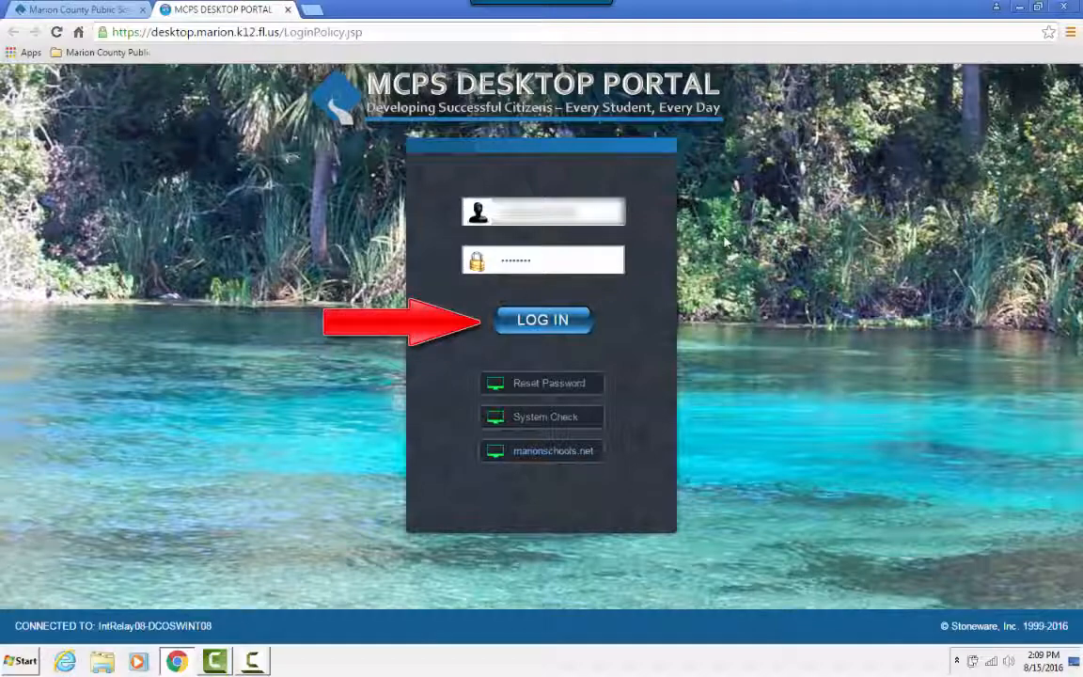
click(542, 320)
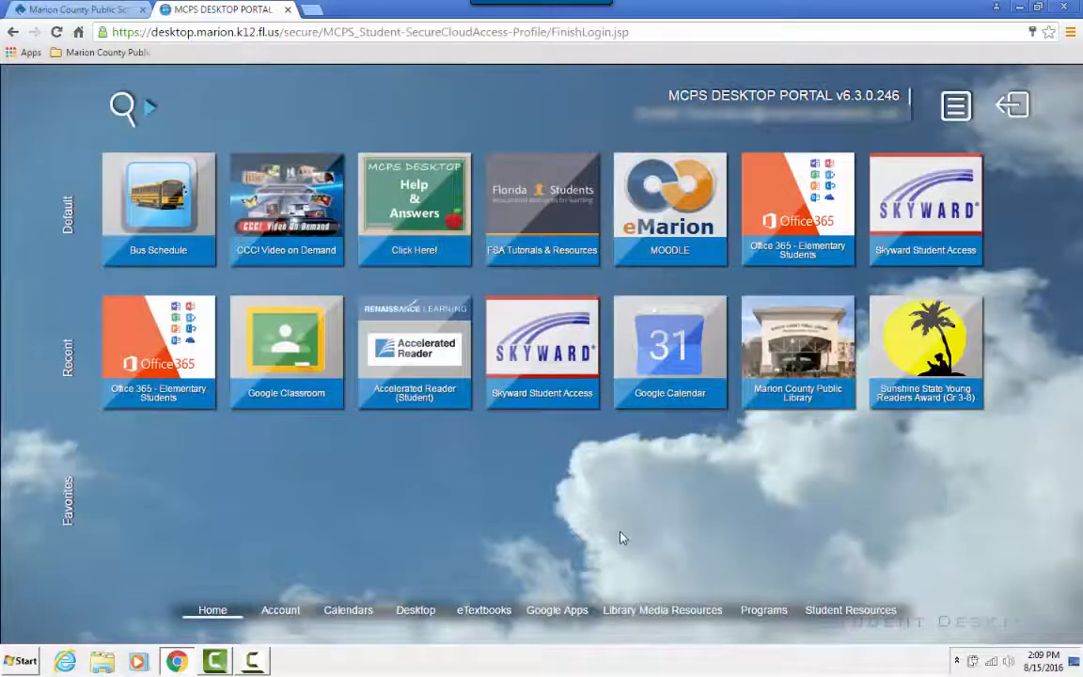
Log in and view eTextbooks: Wonders, National Geographic and Studies Weekly
click(924, 206)
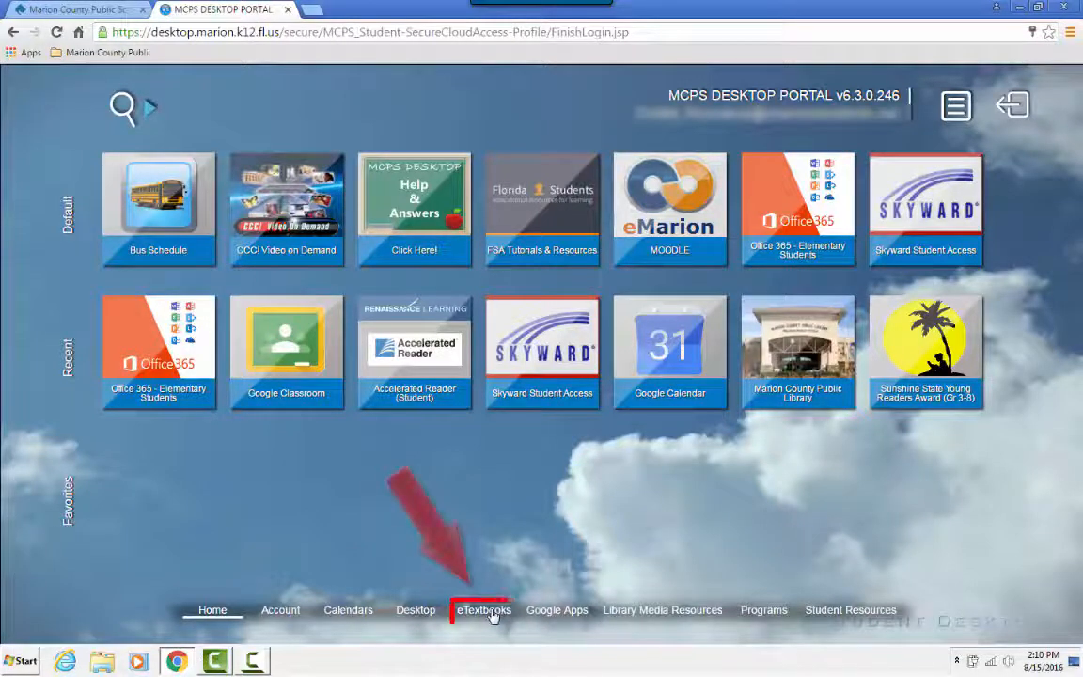
click(482, 609)
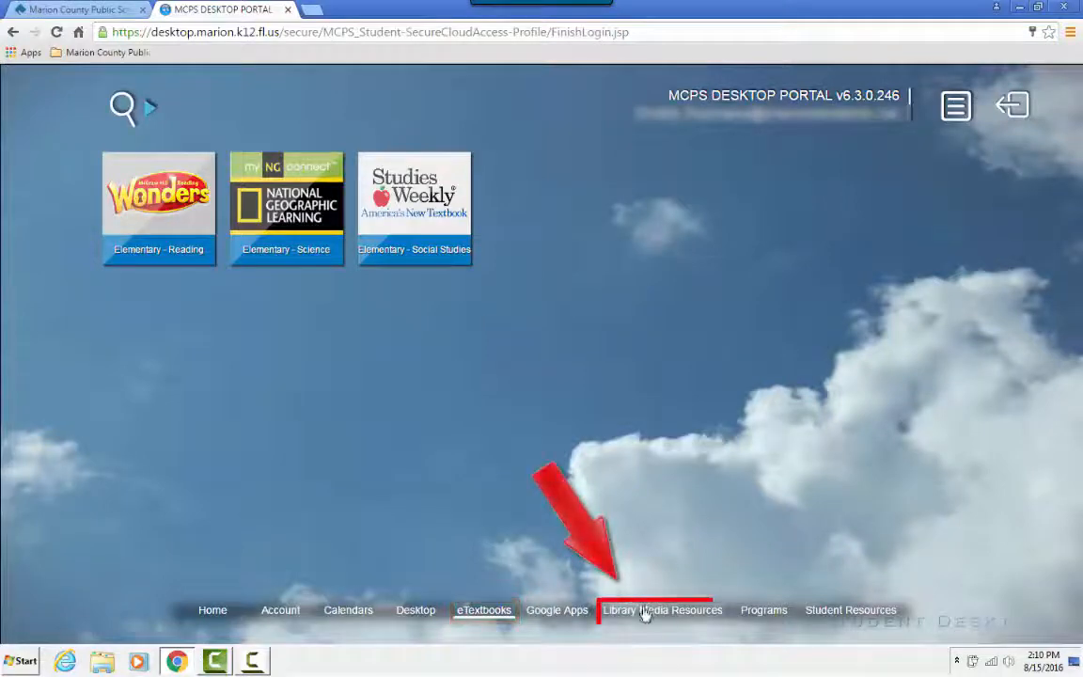
Switch to Library Media Resources, showing Gale Resources, Destiny and World Book Online
click(662, 609)
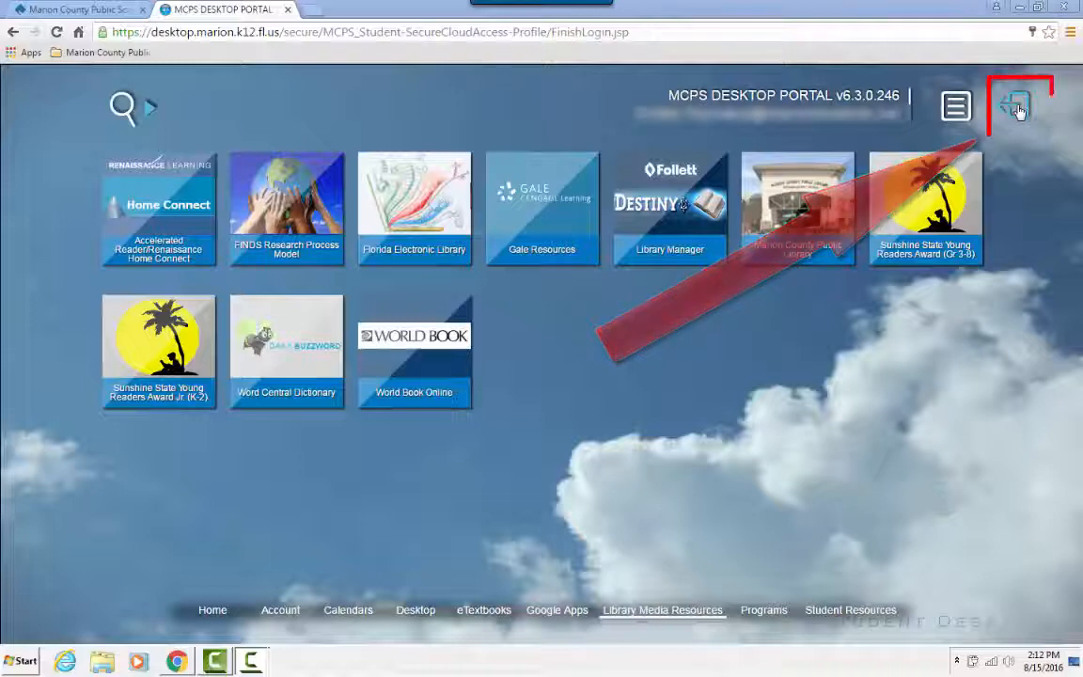
mouse_move(1020, 104)
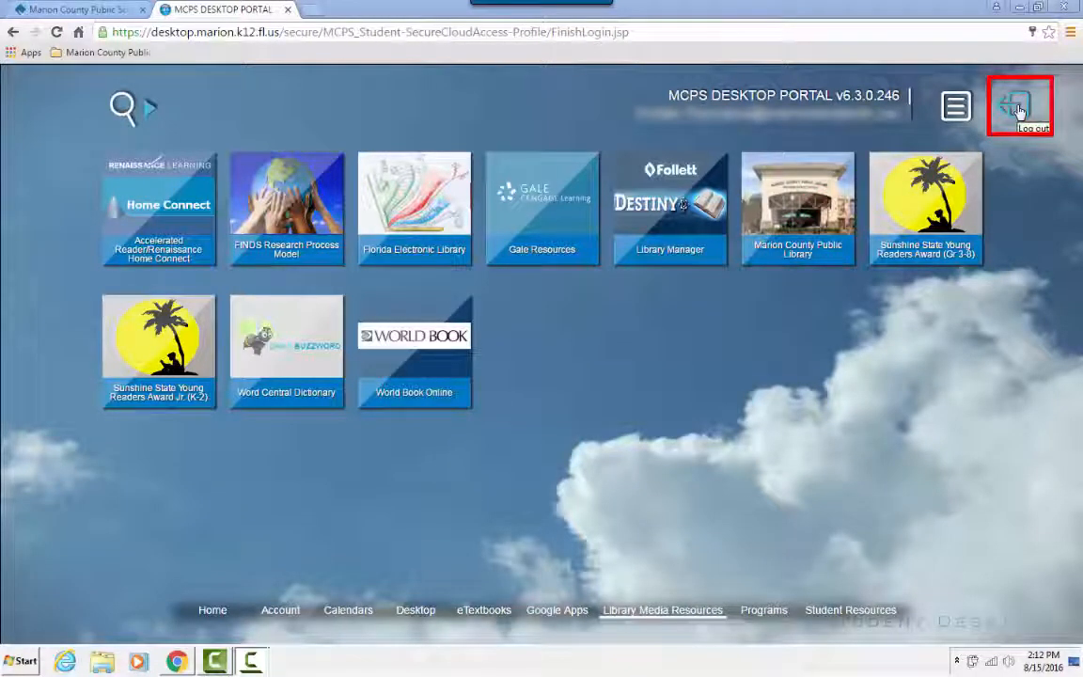
Log out of MCPS Desktop Portal, returning to the Windows desktop
click(1019, 104)
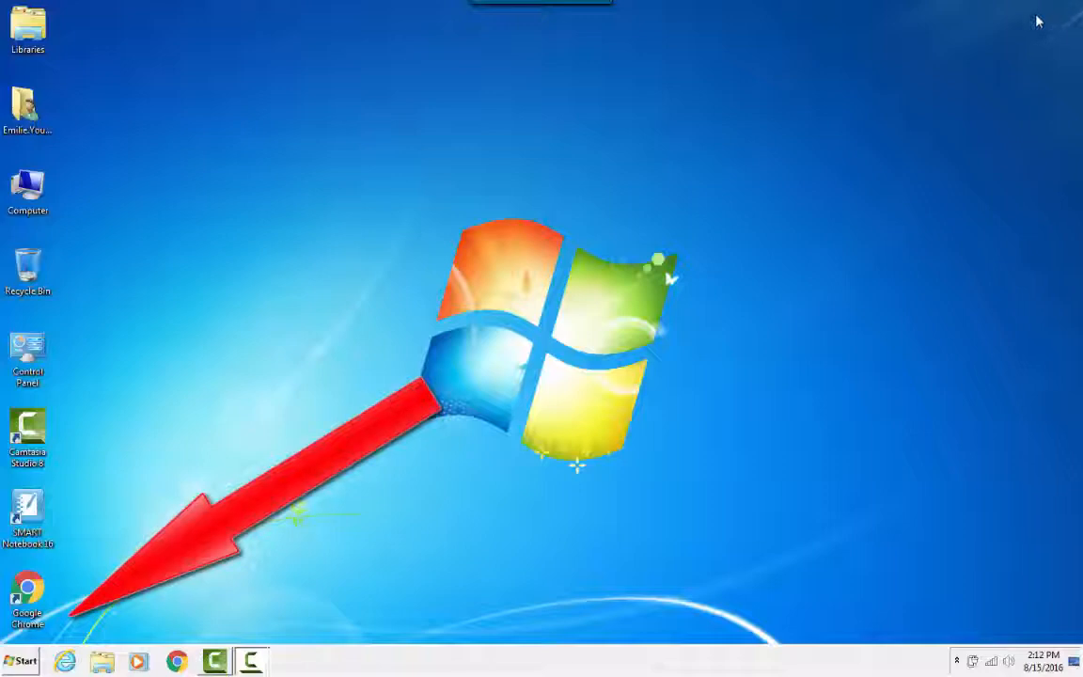
Show the Start menu's shutdown options list, including Log off
click(23, 661)
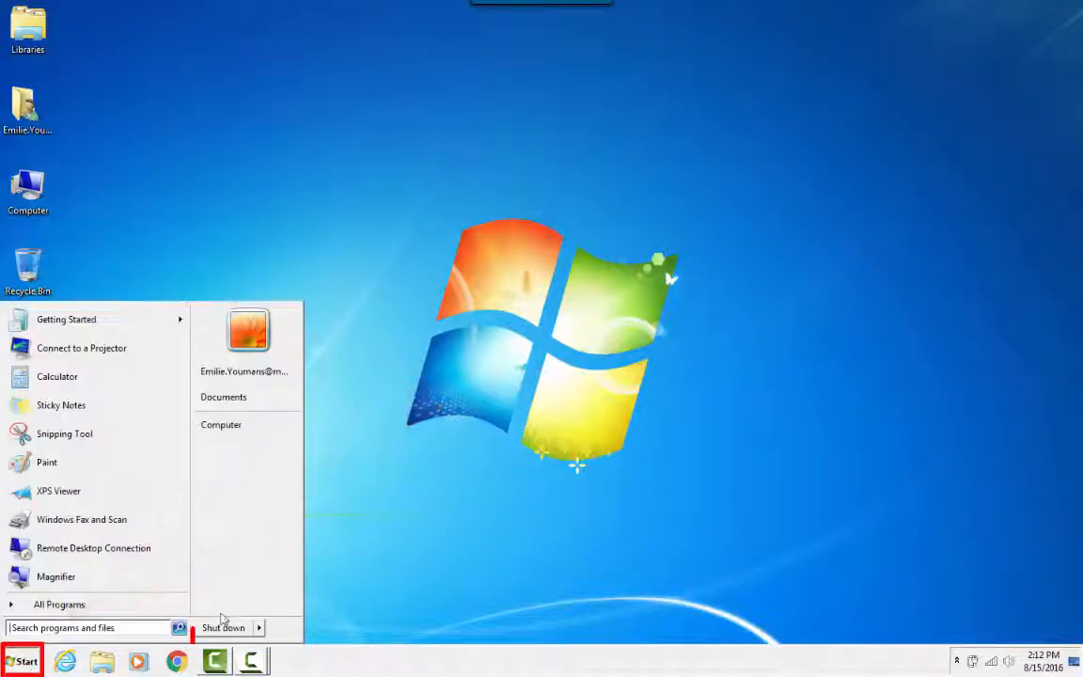
click(258, 627)
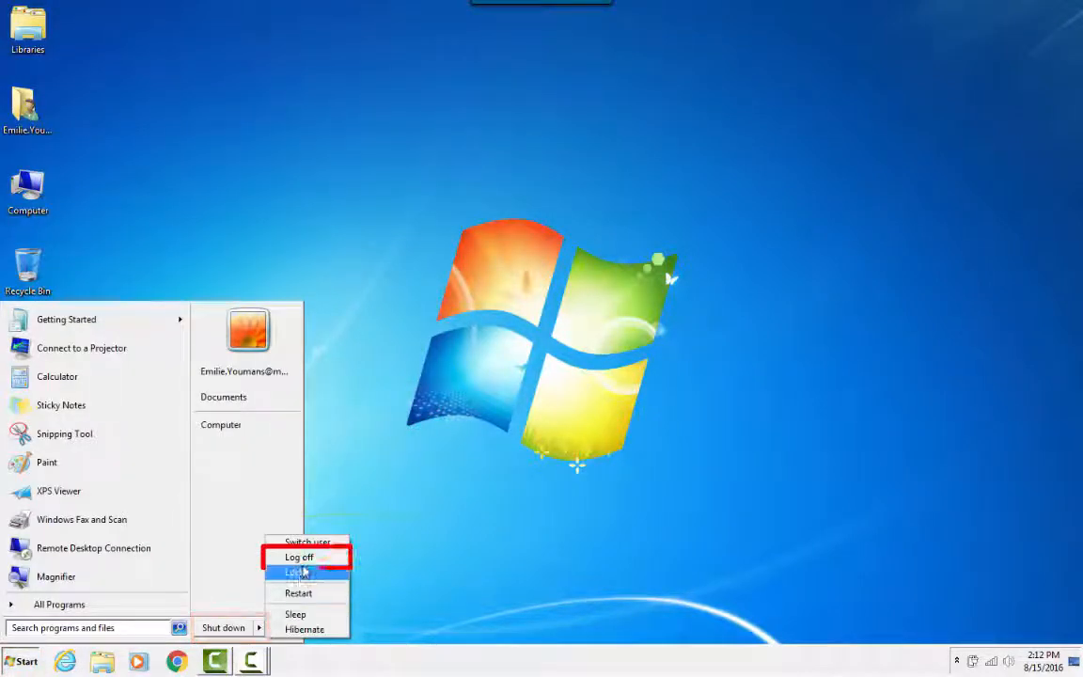